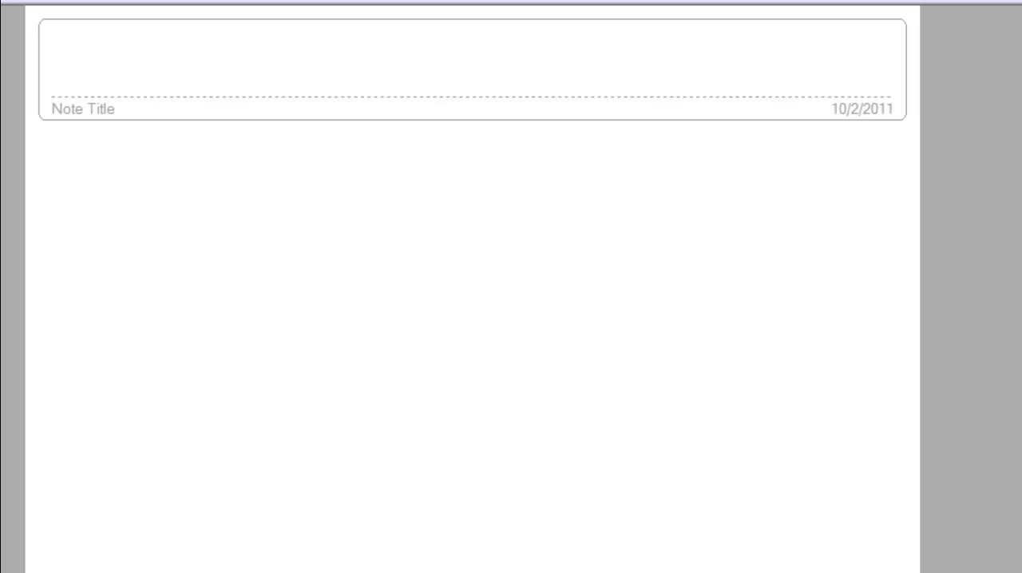
Handwrite 1/6 and 1/3 below the title, with 'L.C.D.' written to their right.
click(191, 126)
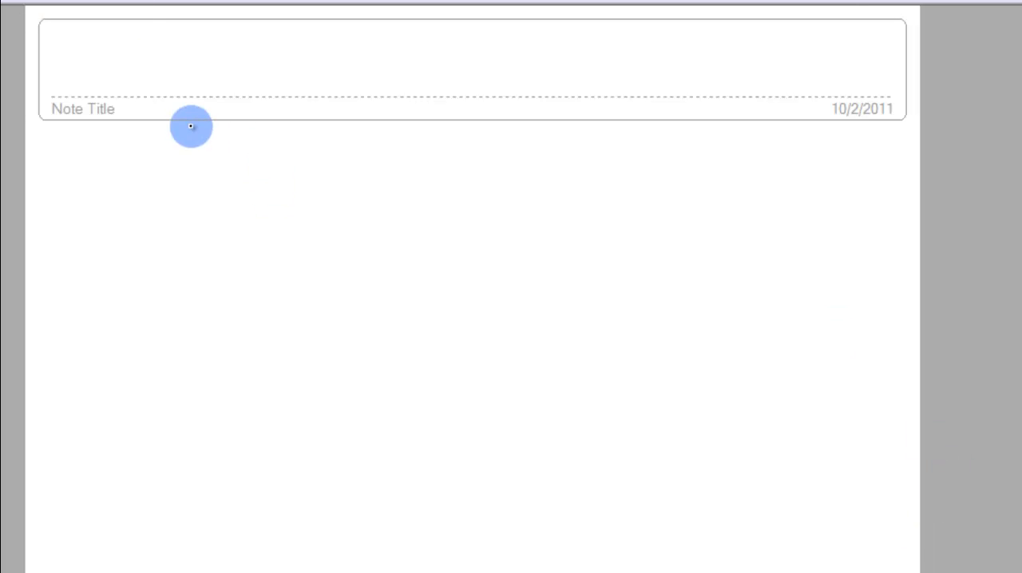
drag(190, 126, 236, 201)
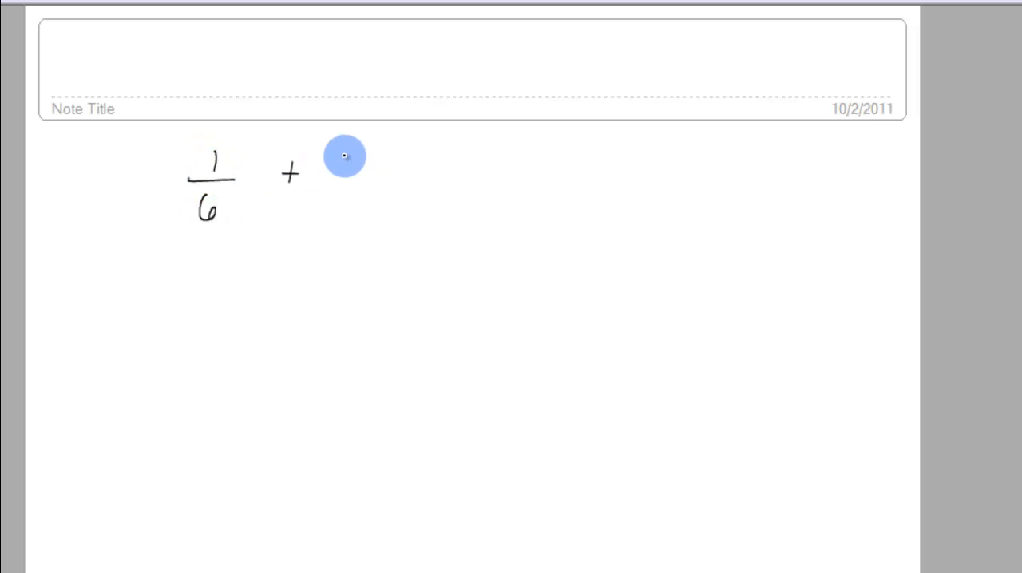
drag(345, 156, 345, 208)
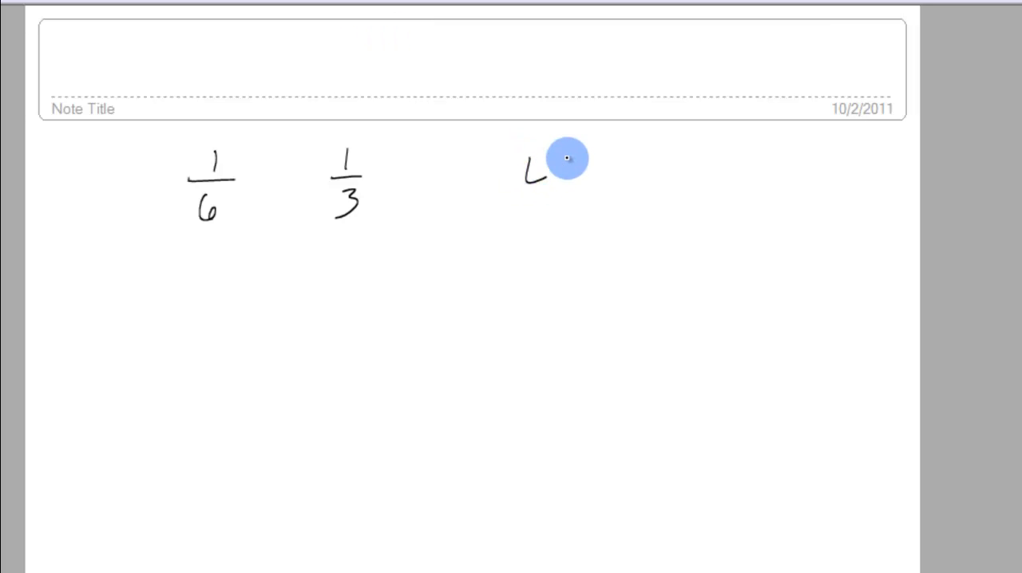
drag(558, 168, 607, 171)
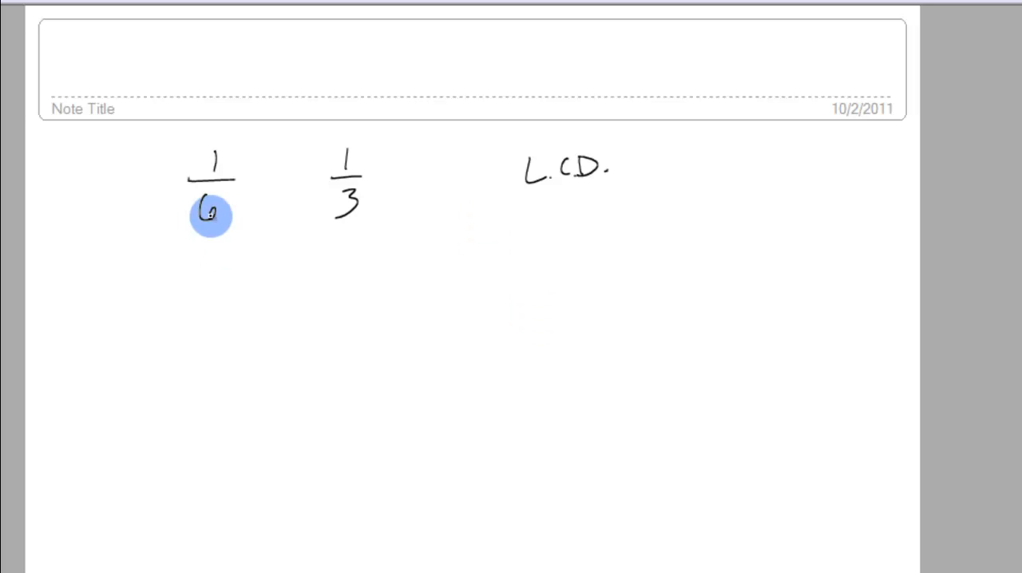
mouse_move(654, 250)
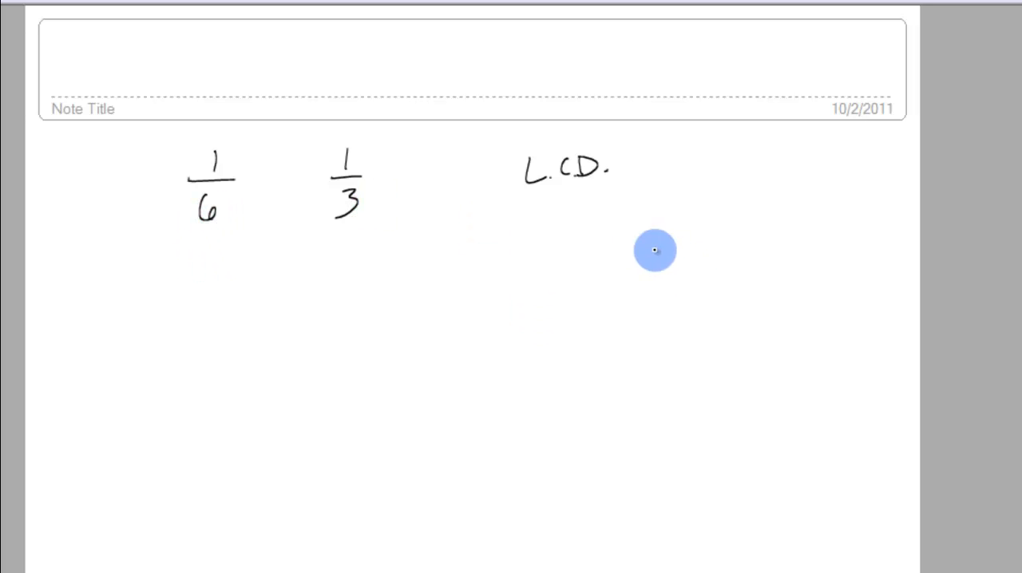
Begin listing the multiples of 6 and 3 beneath the L.C.D. heading.
drag(655, 250, 599, 214)
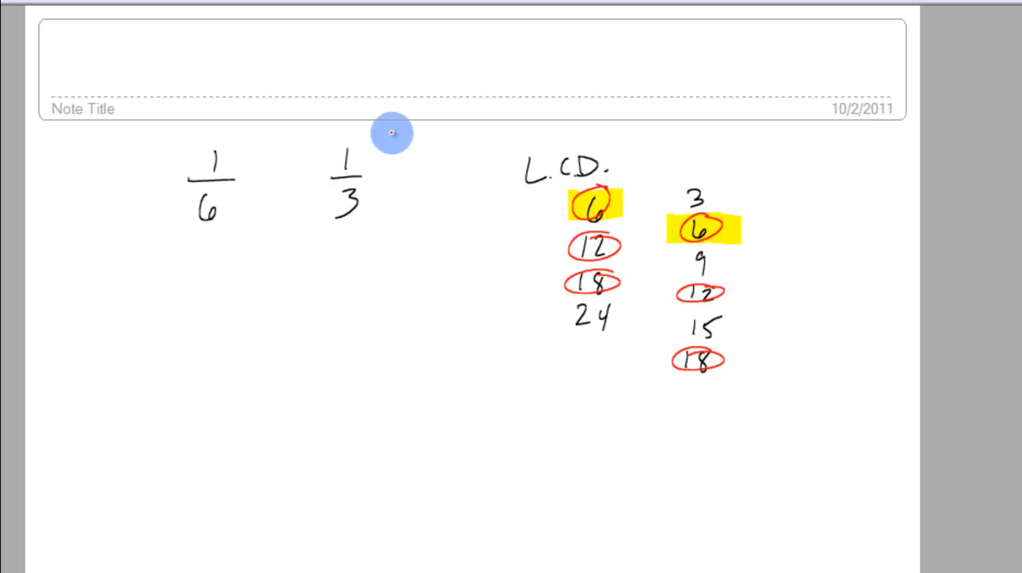
mouse_move(258, 92)
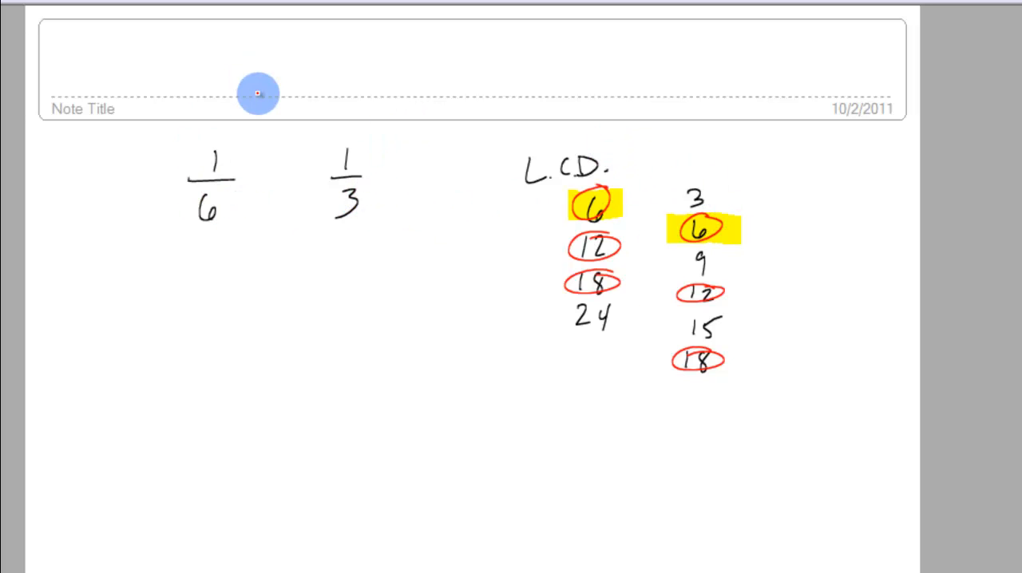
mouse_move(722, 232)
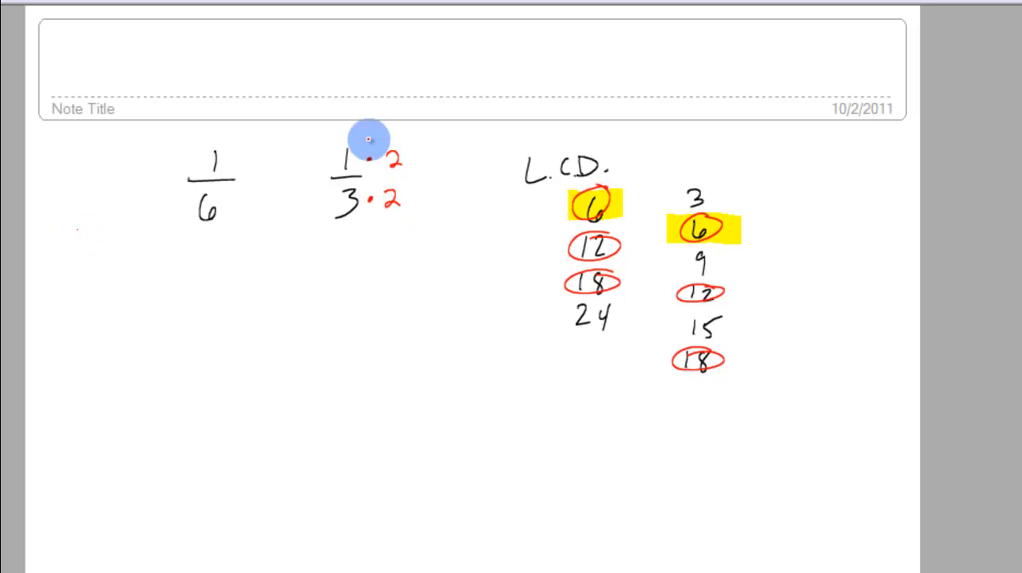
mouse_move(433, 157)
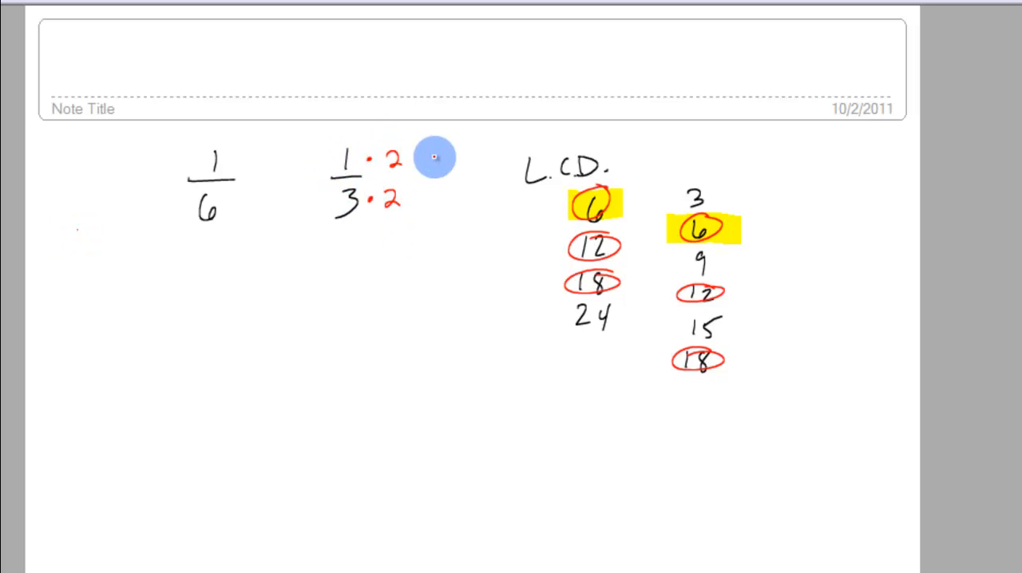
mouse_move(341, 272)
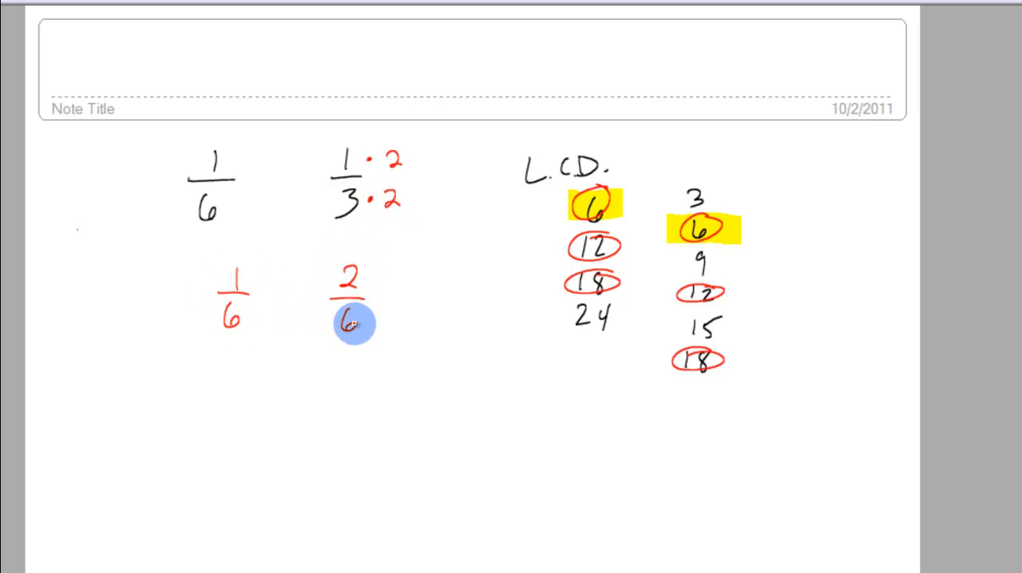
mouse_move(329, 267)
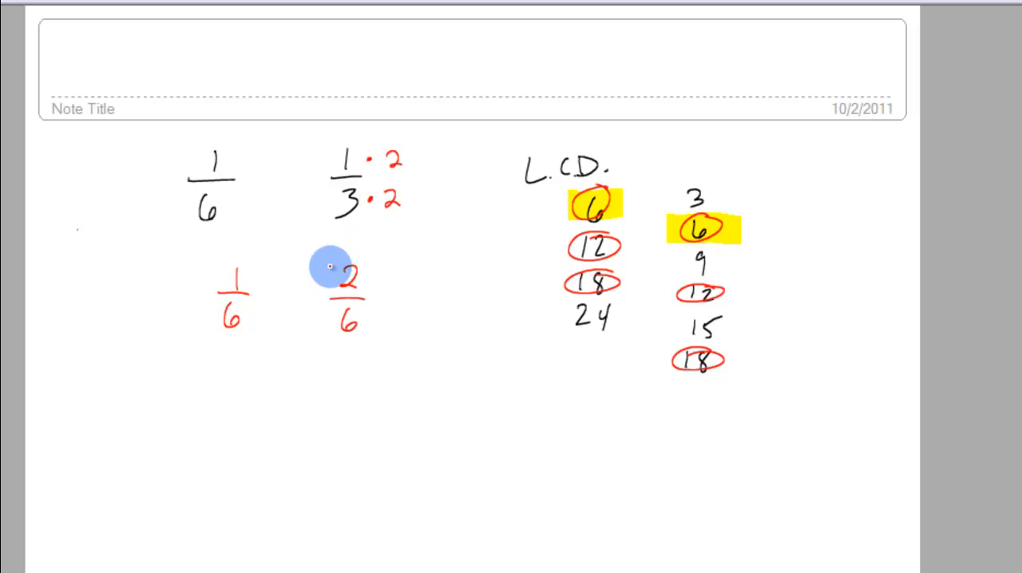
Draw an arrow from 2/6 back up to 1/3.
drag(329, 267, 329, 206)
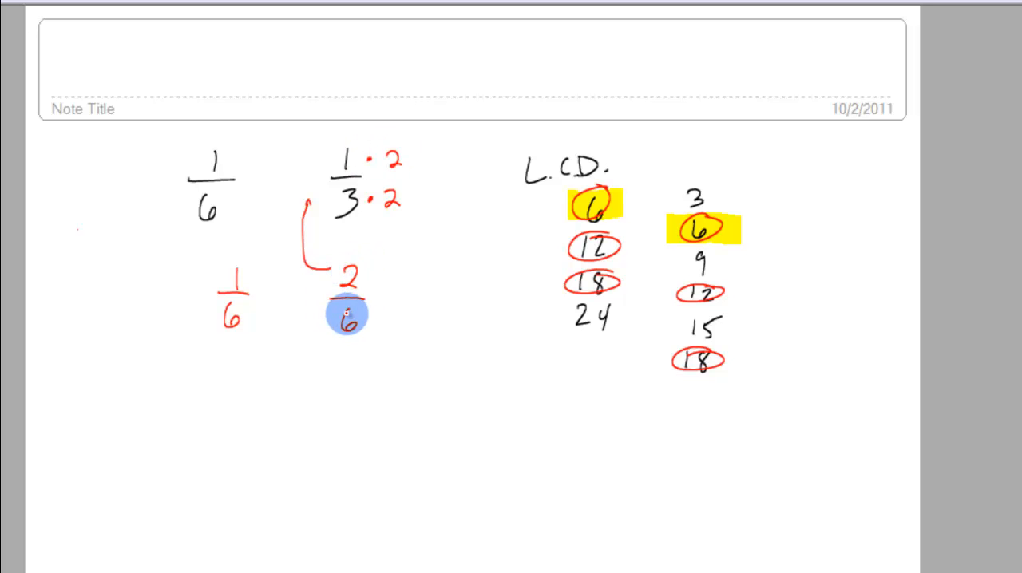
mouse_move(463, 302)
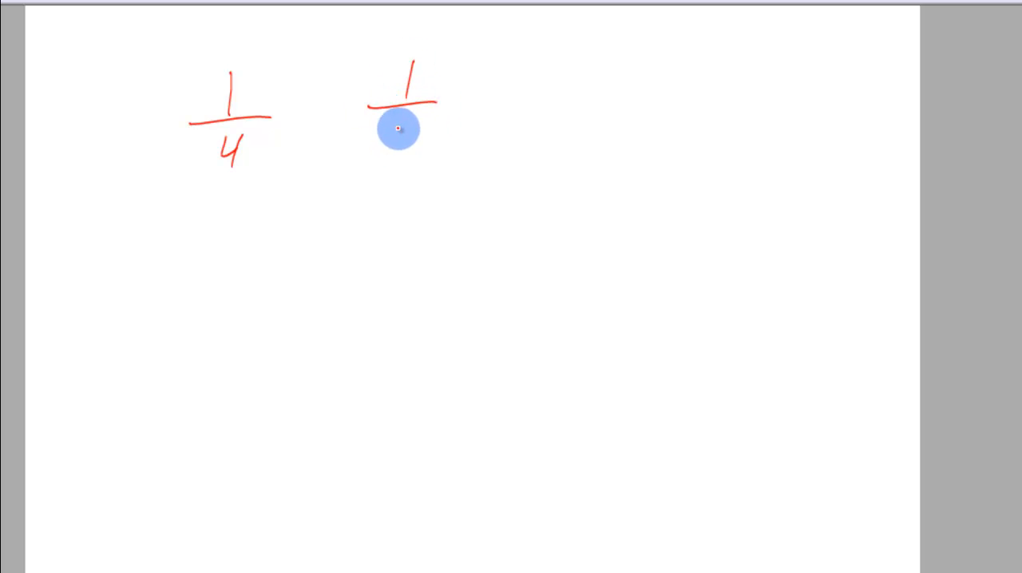
mouse_move(399, 132)
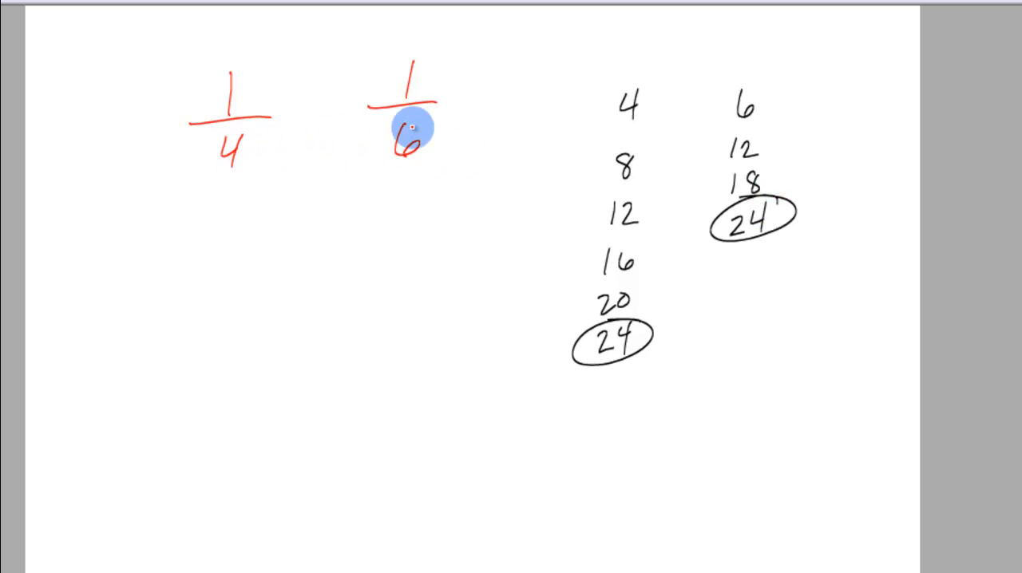
drag(718, 146, 766, 146)
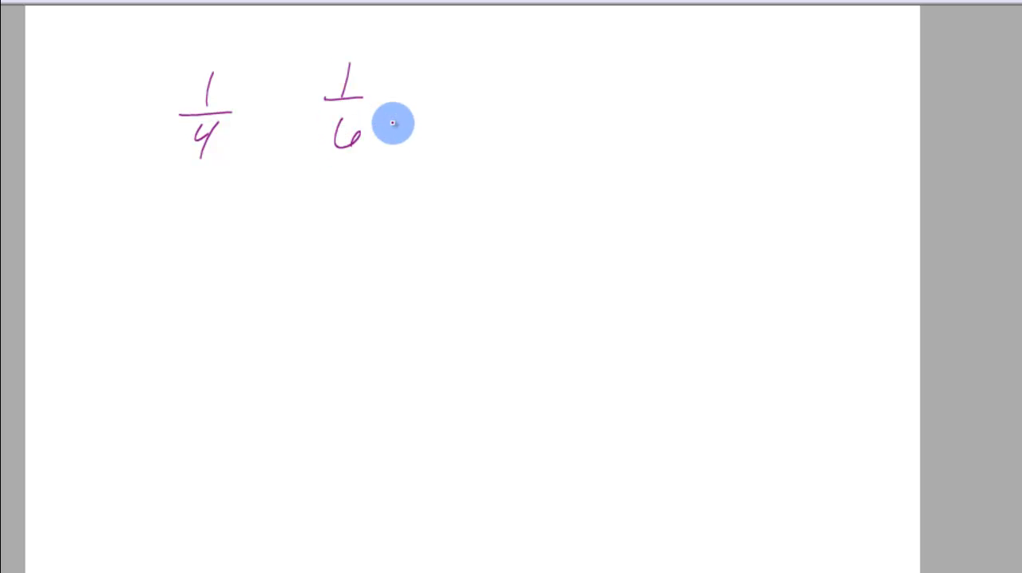
mouse_move(274, 232)
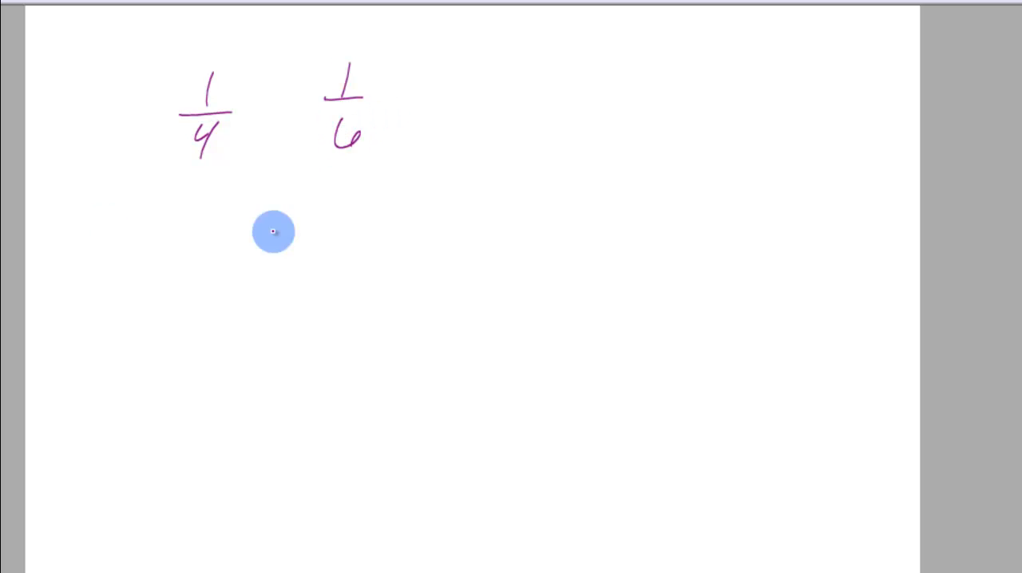
mouse_move(305, 275)
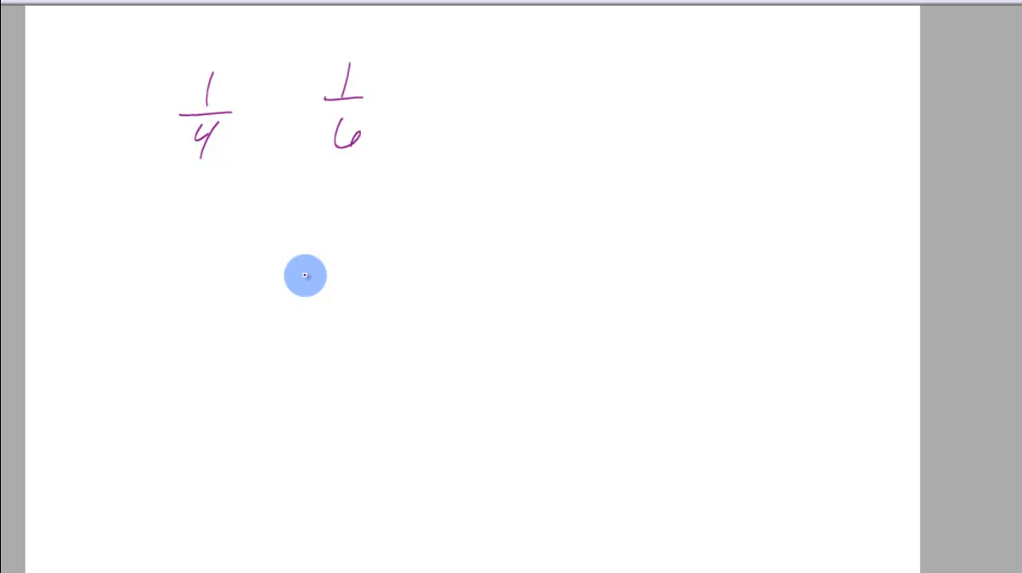
mouse_move(211, 139)
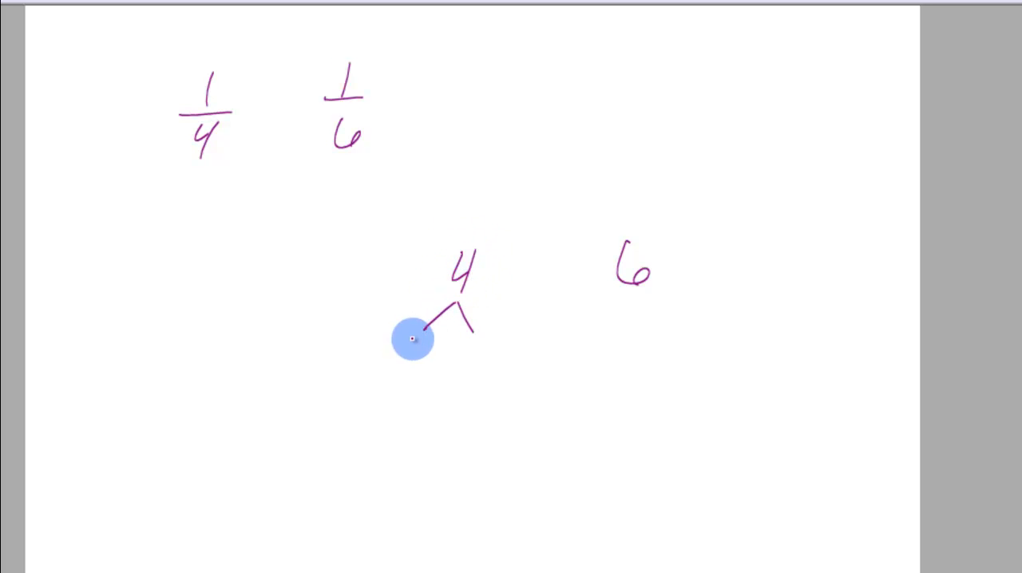
Draw the factor-tree branches under 4 and start the tree under 6.
drag(413, 337, 475, 338)
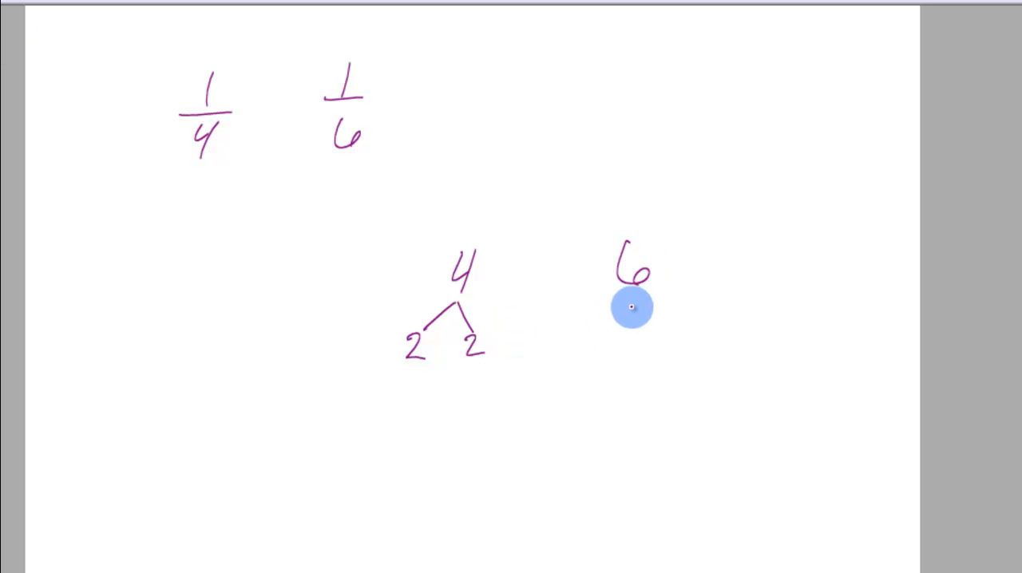
mouse_move(533, 414)
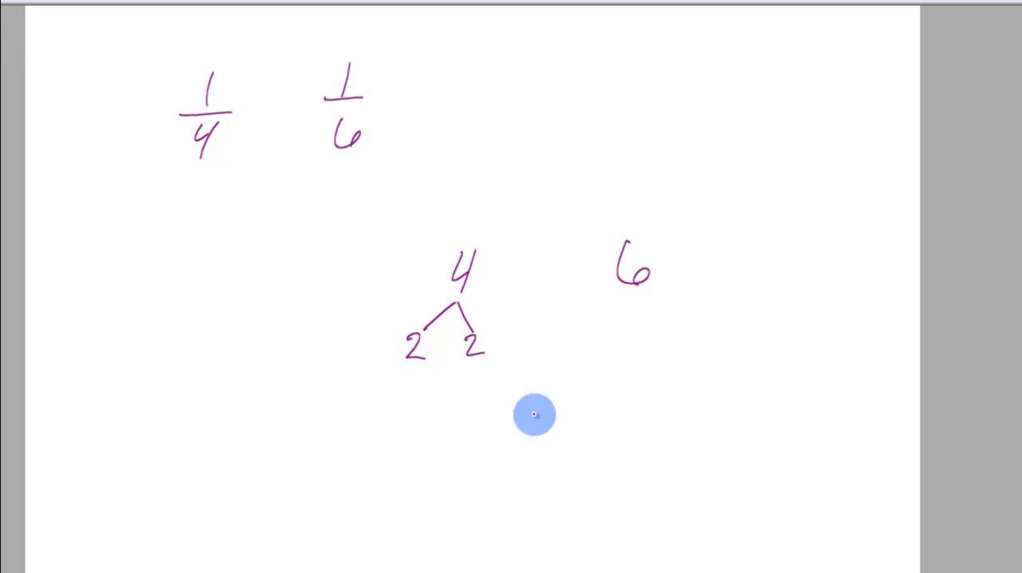
mouse_move(934, 271)
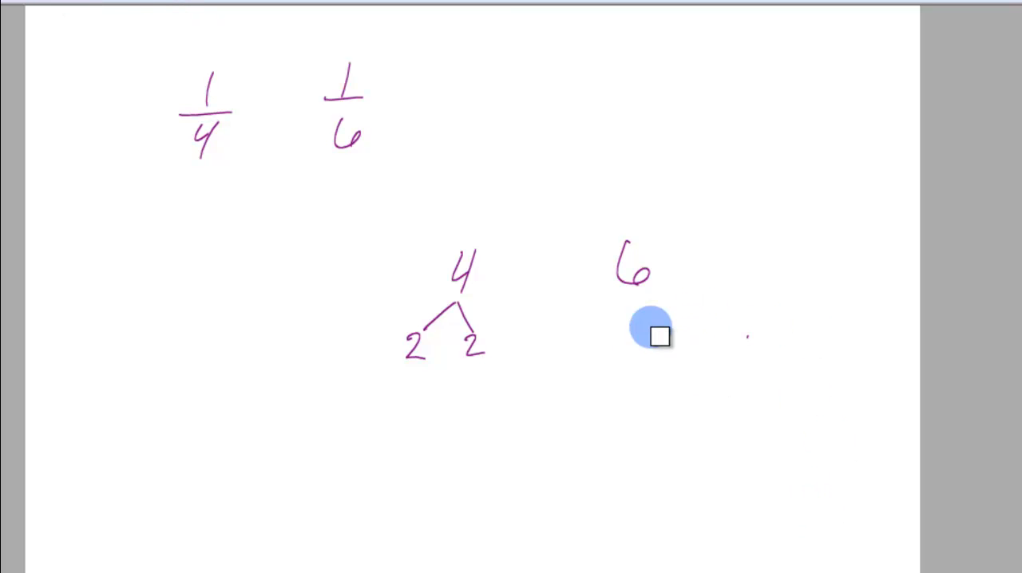
mouse_move(631, 300)
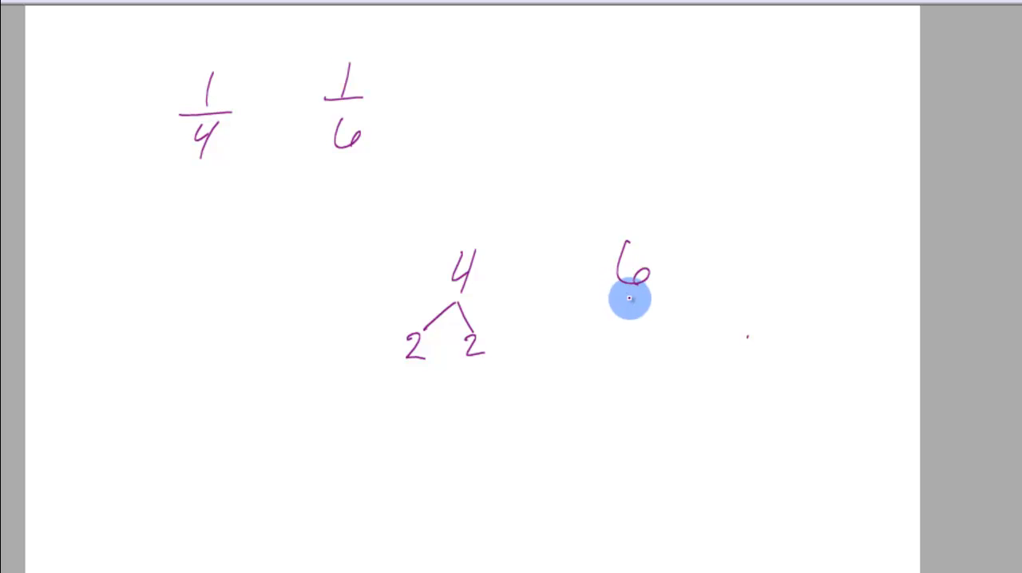
drag(635, 296, 611, 339)
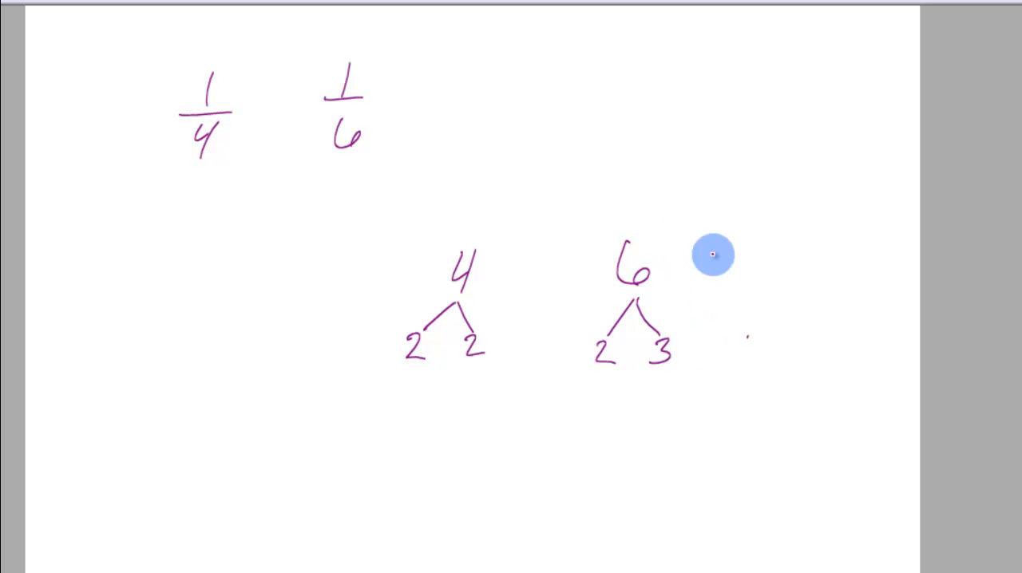
mouse_move(463, 259)
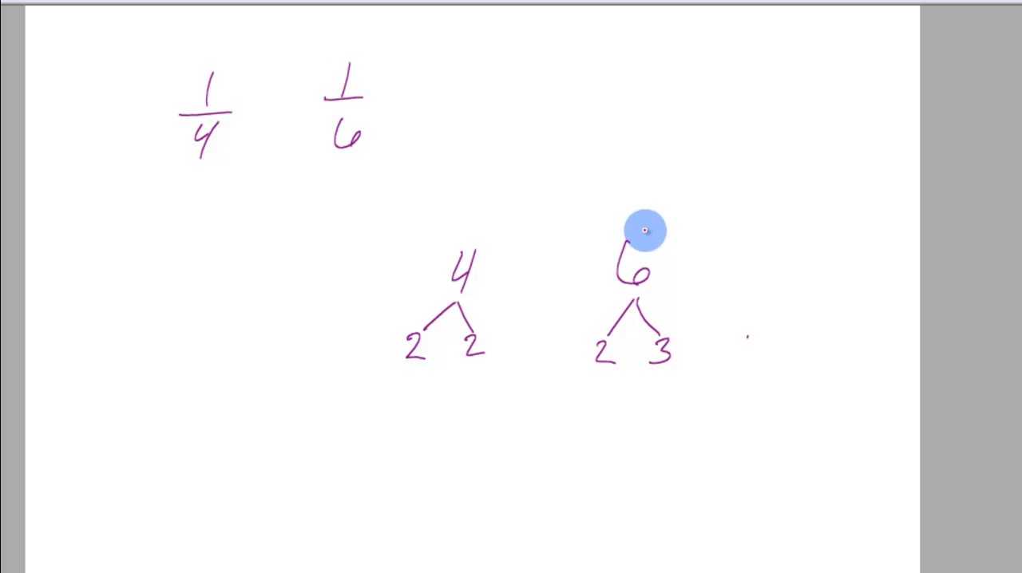
mouse_move(684, 354)
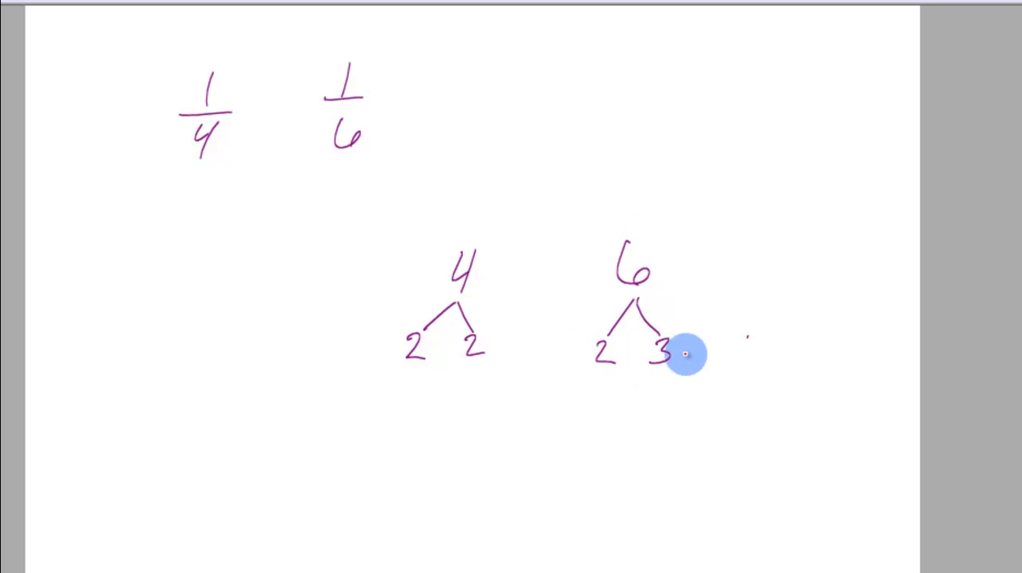
mouse_move(614, 372)
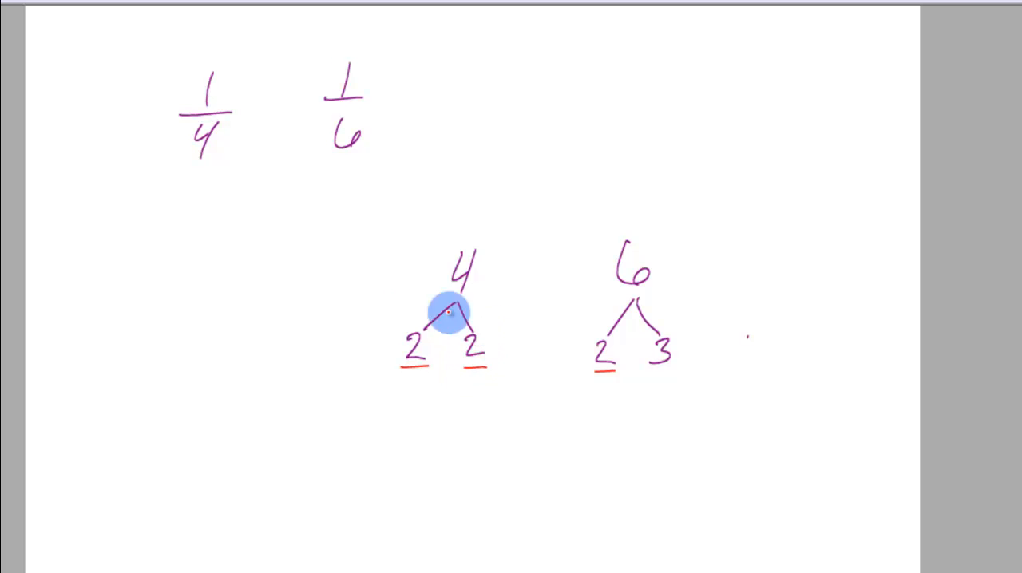
mouse_move(459, 352)
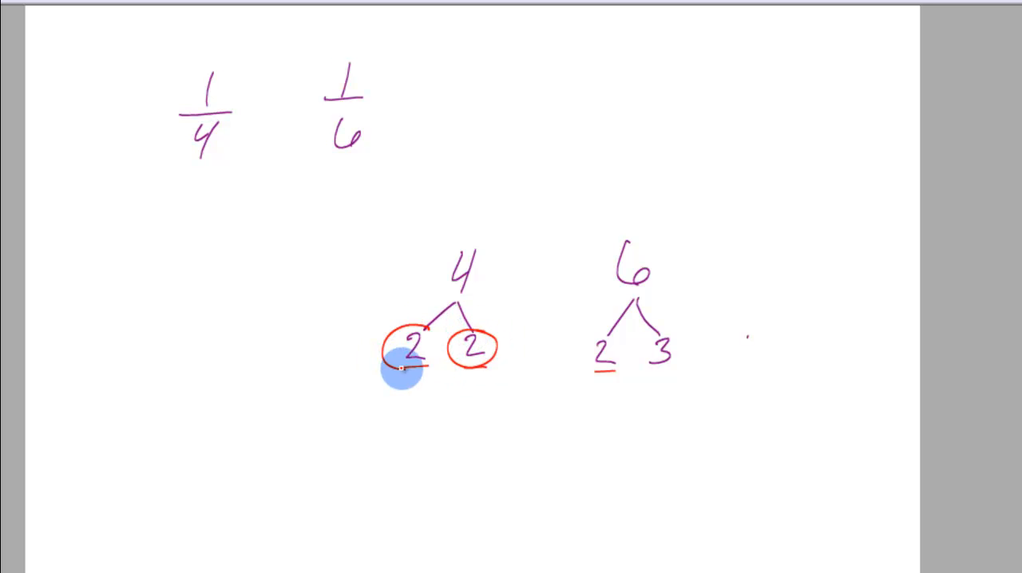
mouse_move(366, 463)
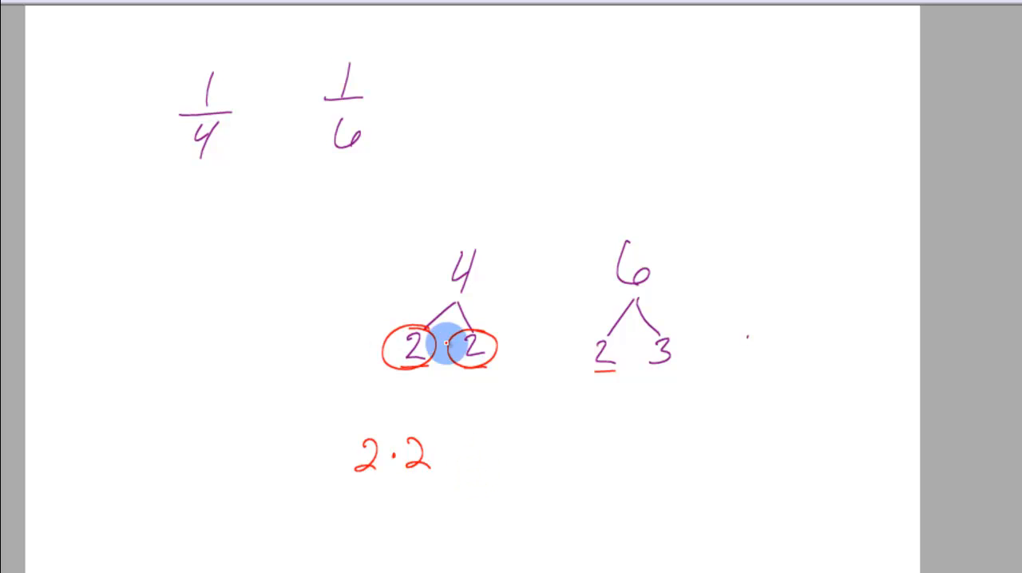
mouse_move(503, 329)
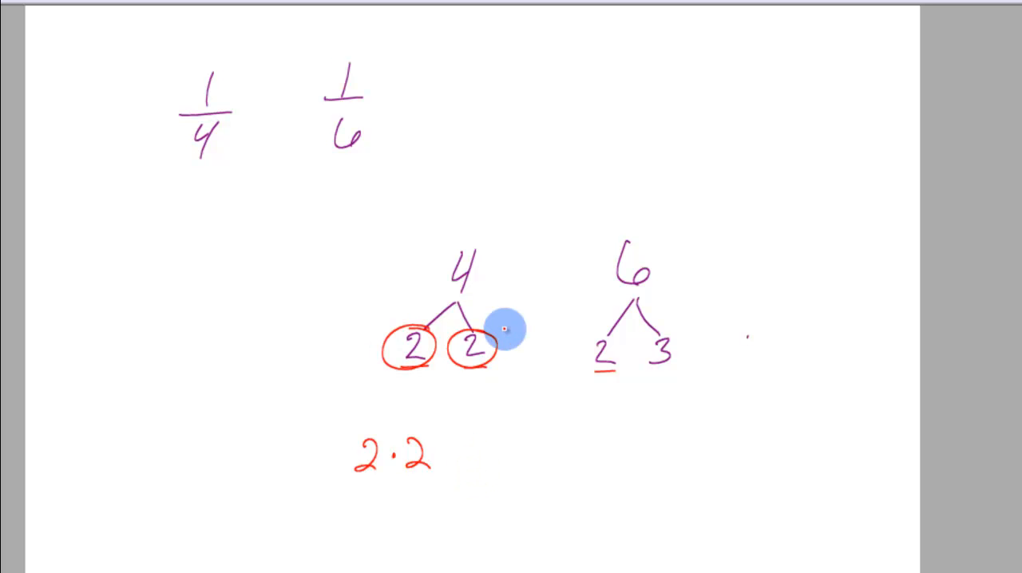
mouse_move(525, 245)
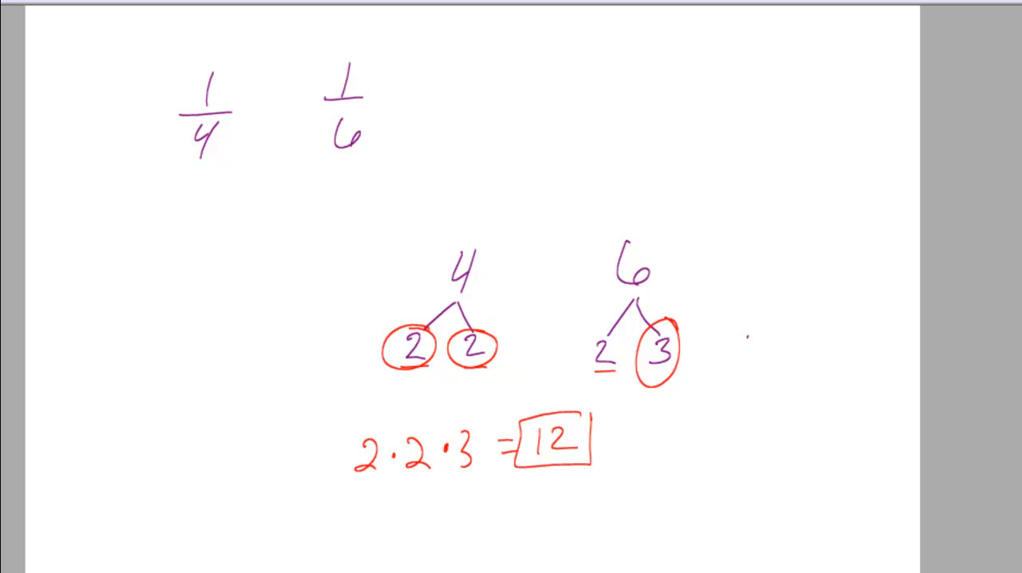
Scroll to fresh space and write the fraction 1/44 beside 1/8.
scroll(down, 3)
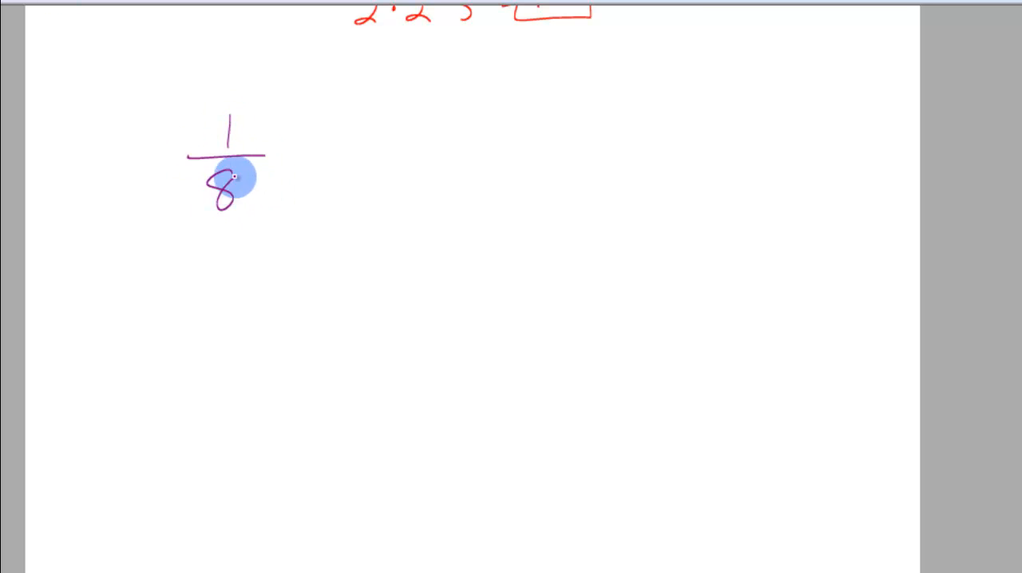
mouse_move(379, 110)
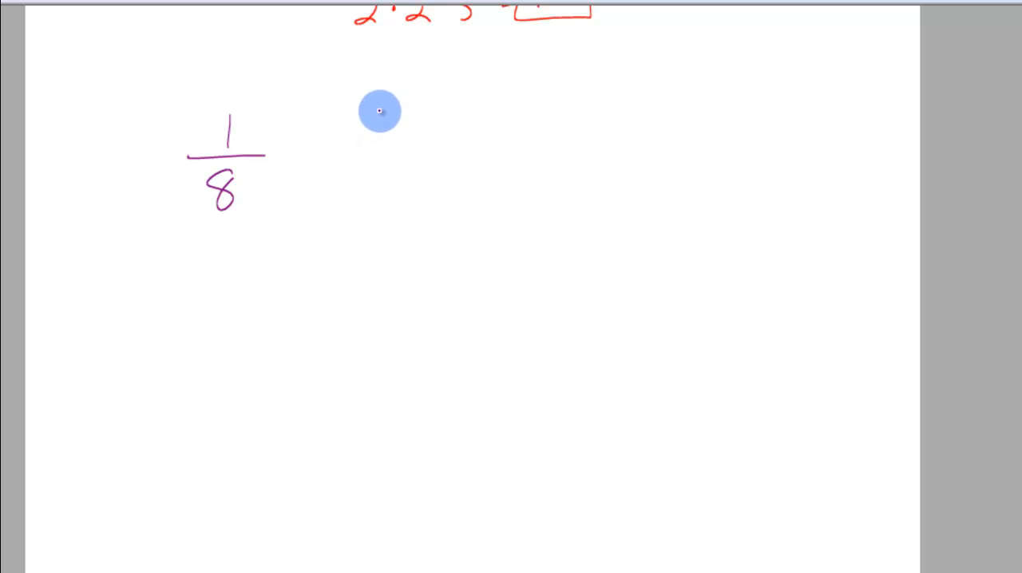
drag(381, 96, 383, 167)
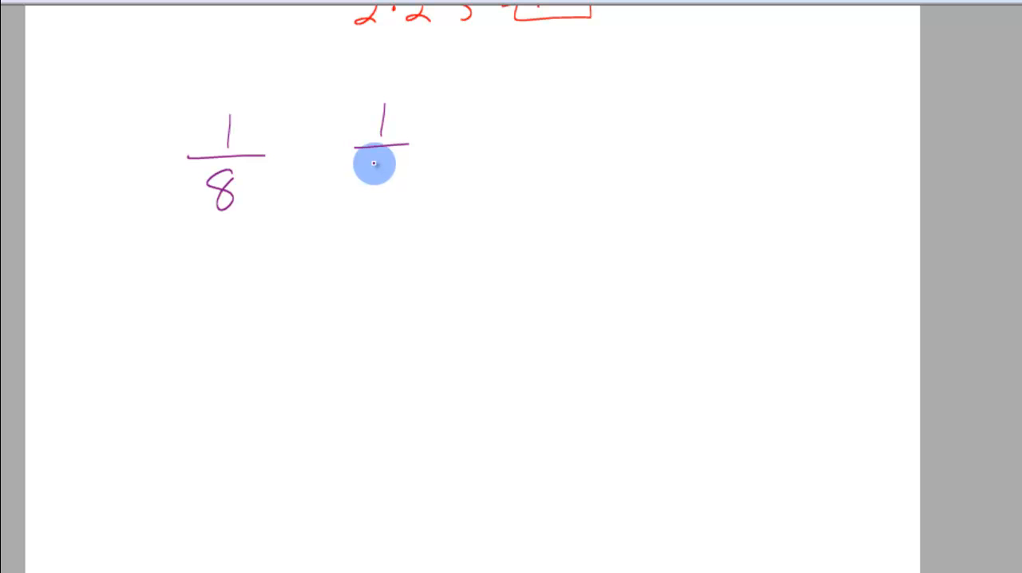
drag(359, 168, 407, 176)
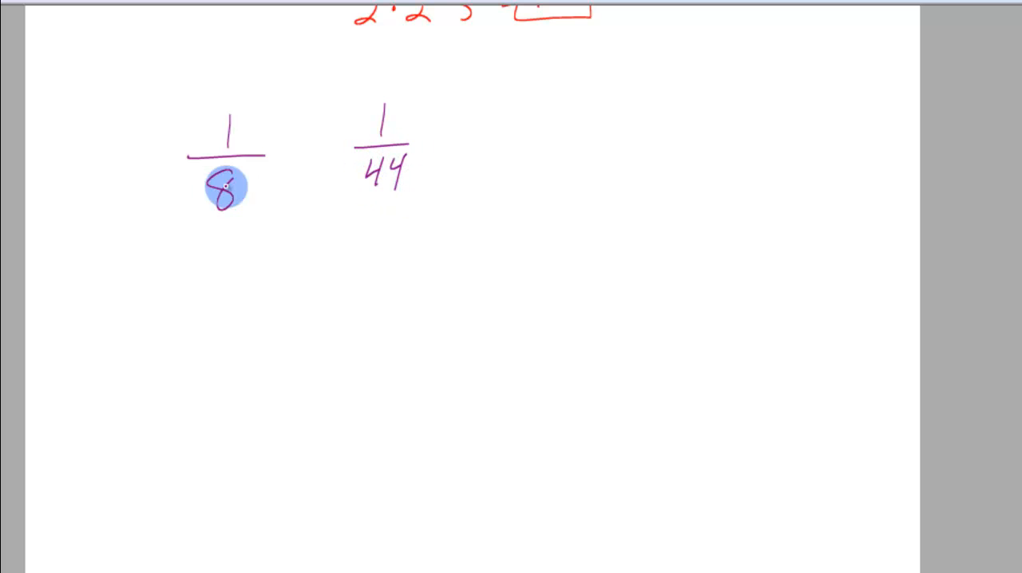
mouse_move(452, 100)
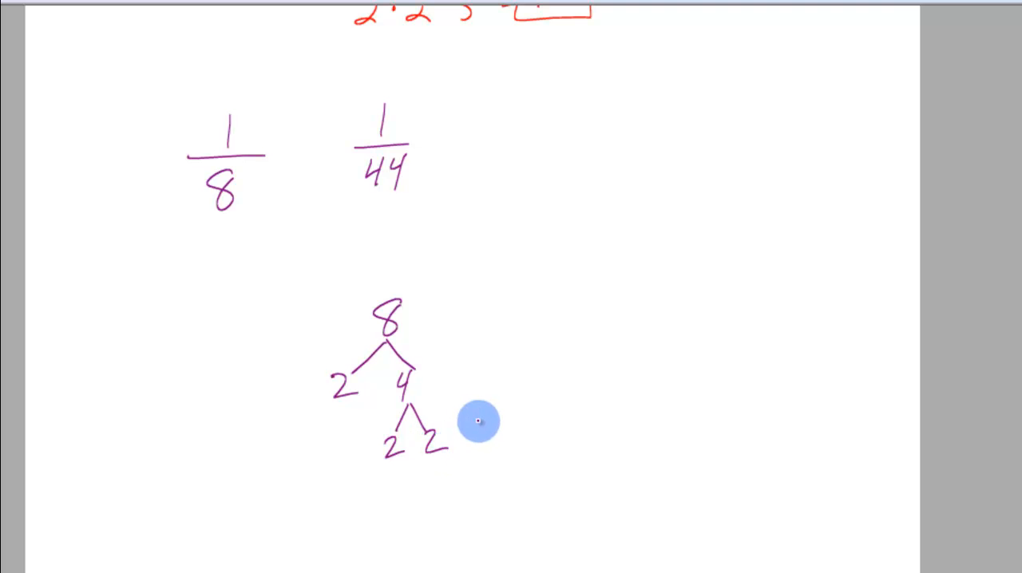
mouse_move(377, 425)
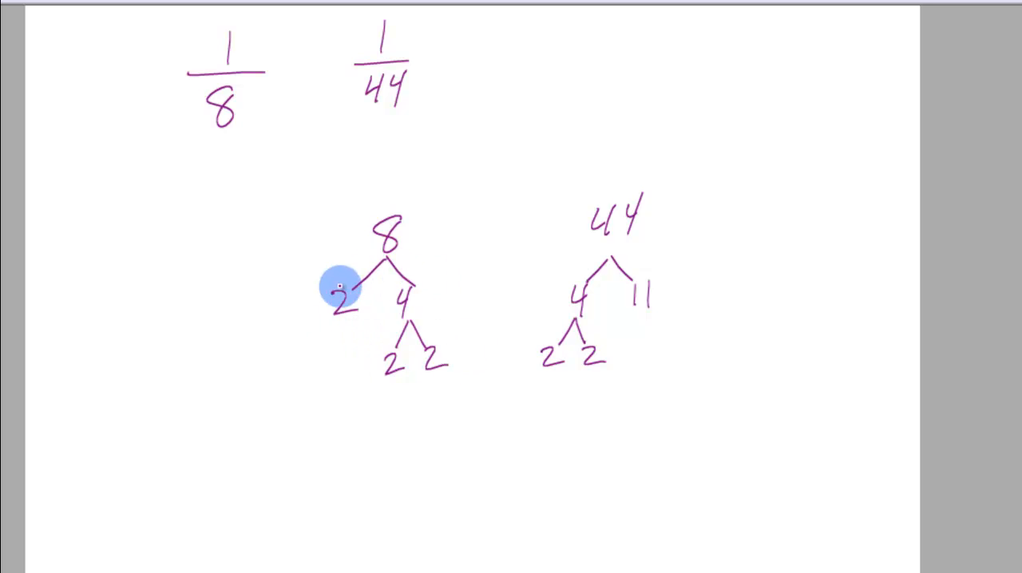
mouse_move(555, 297)
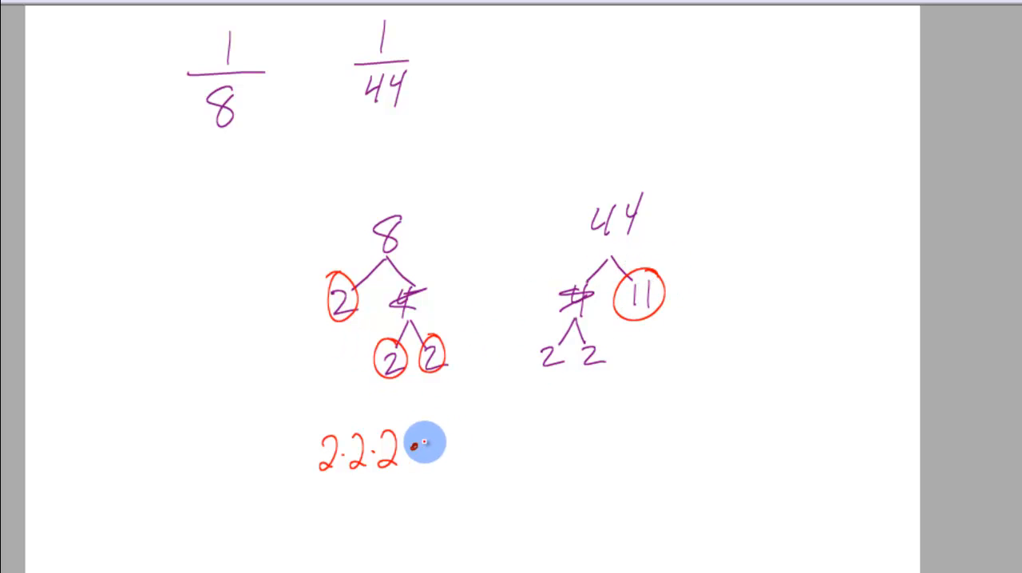
Finish the product as 2·2·2·11 = 88.
text(•11 =)
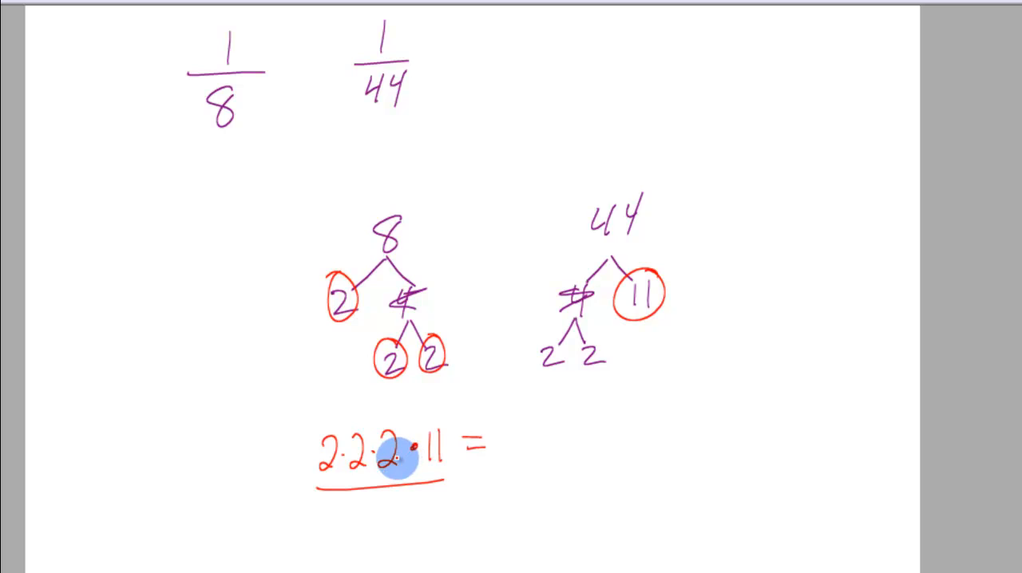
text(88)
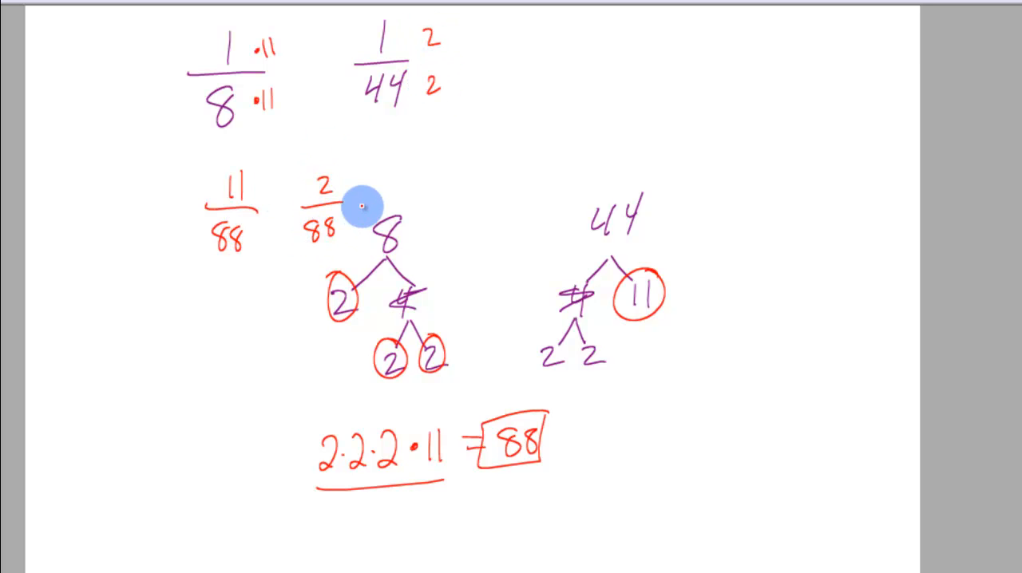
mouse_move(599, 298)
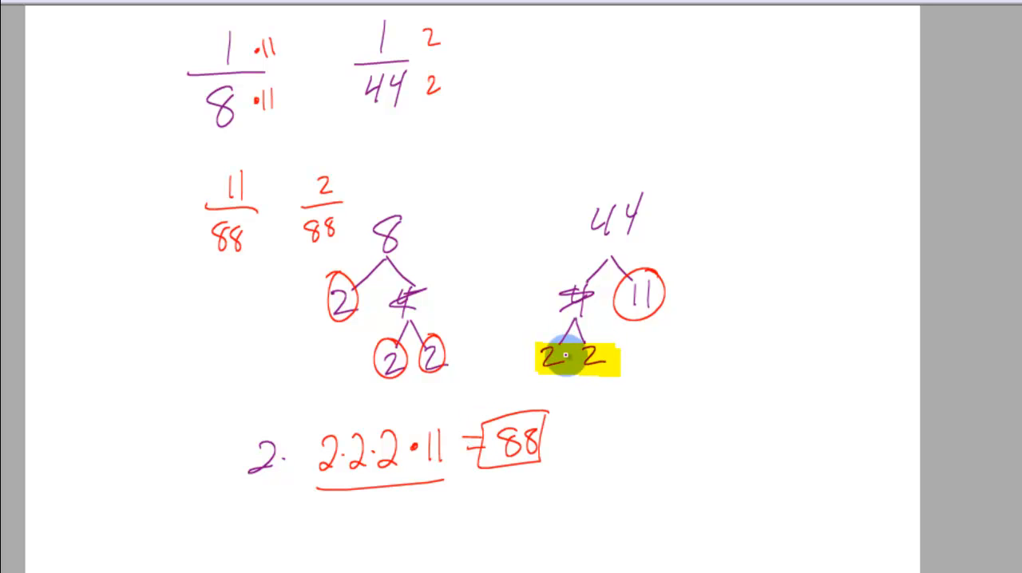
mouse_move(597, 409)
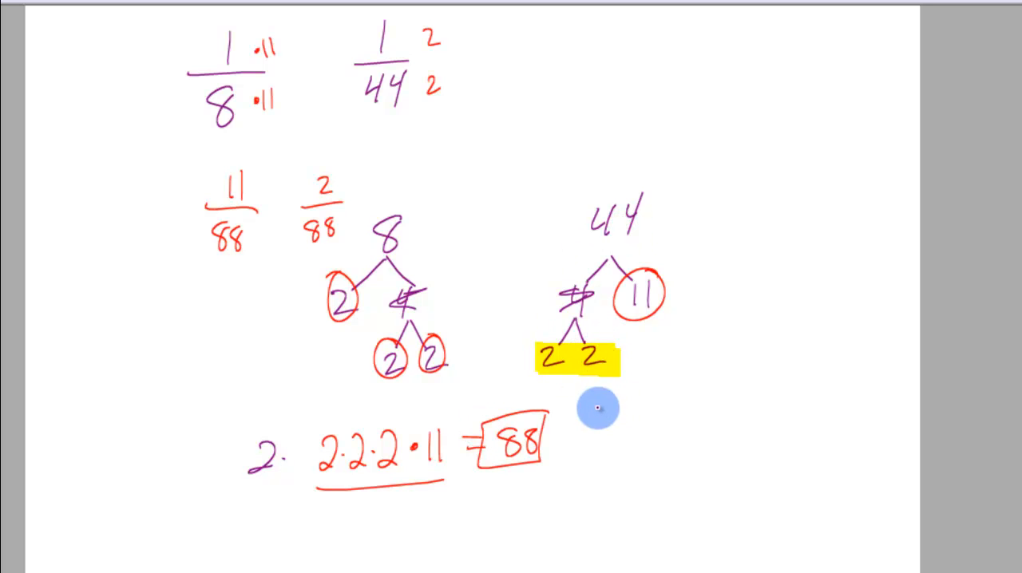
mouse_move(750, 82)
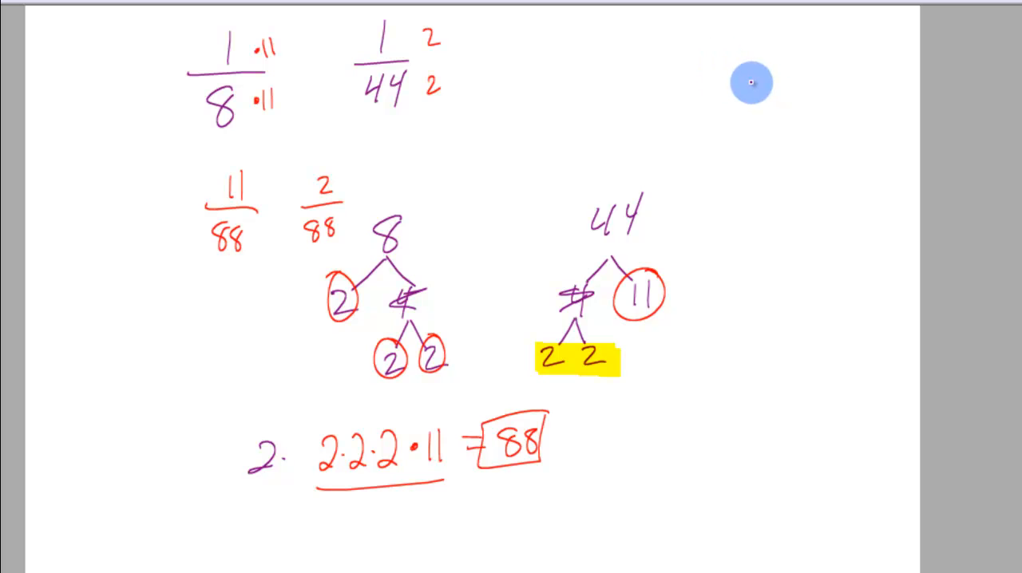
mouse_move(785, 202)
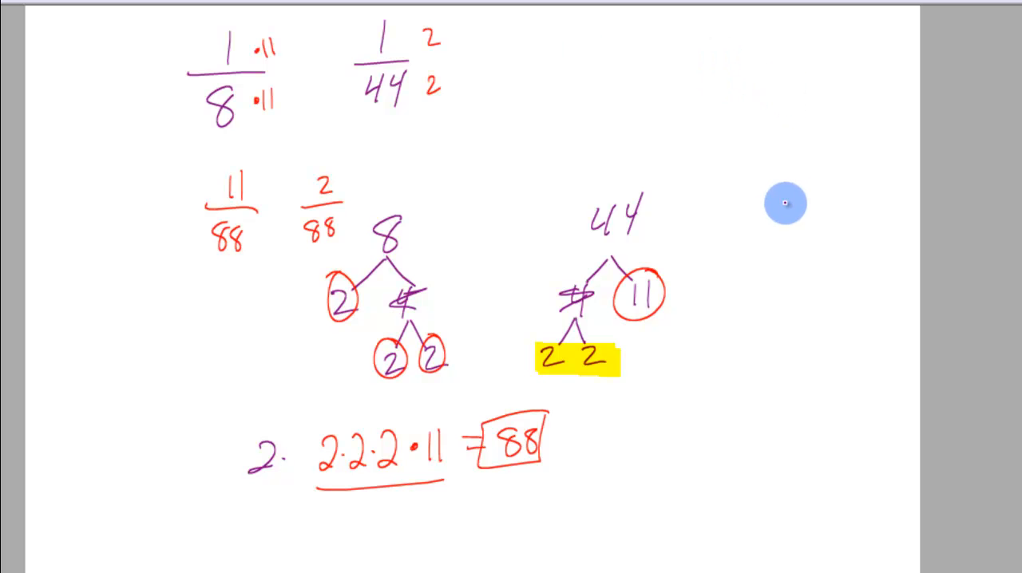
mouse_move(558, 123)
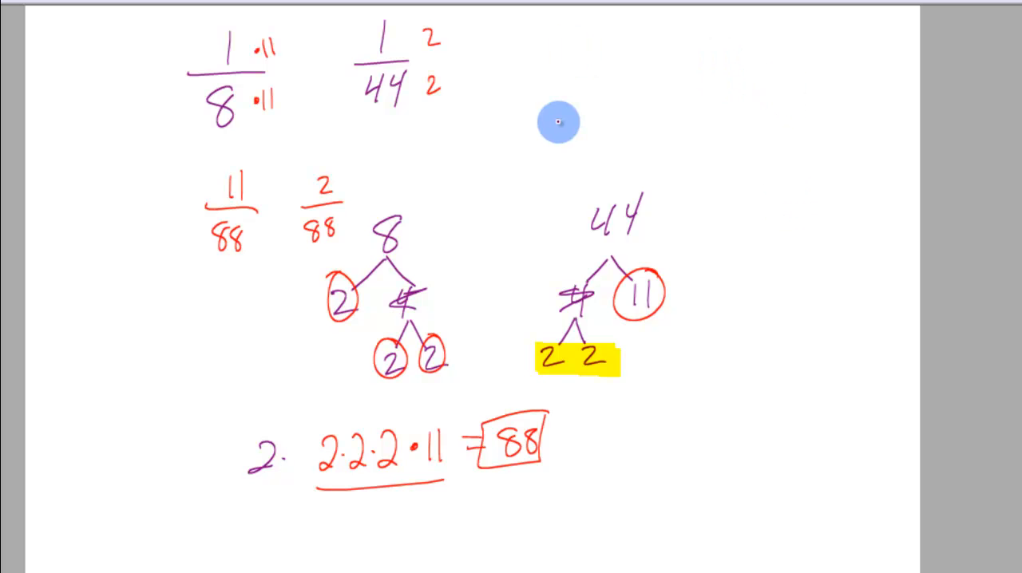
mouse_move(662, 211)
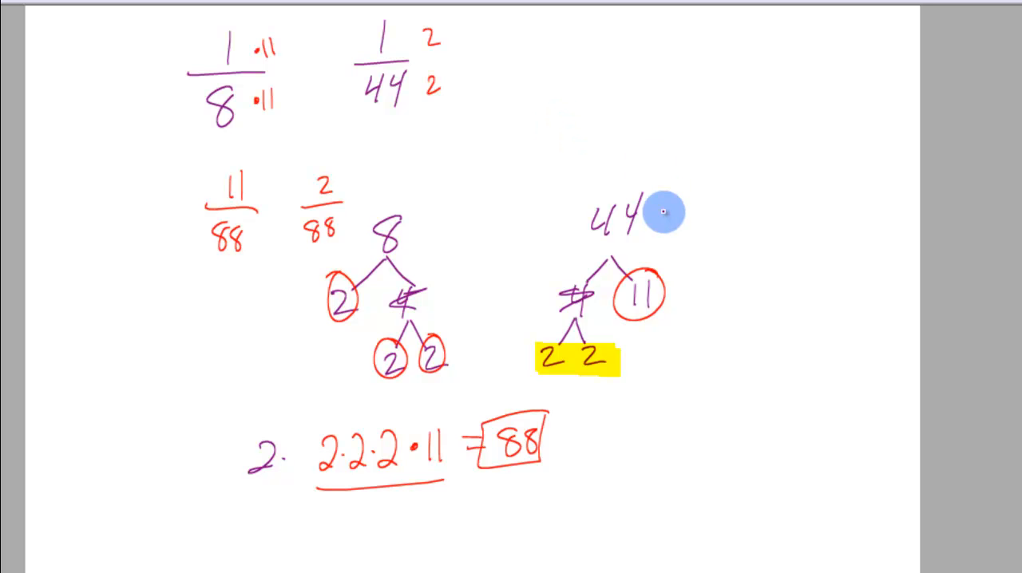